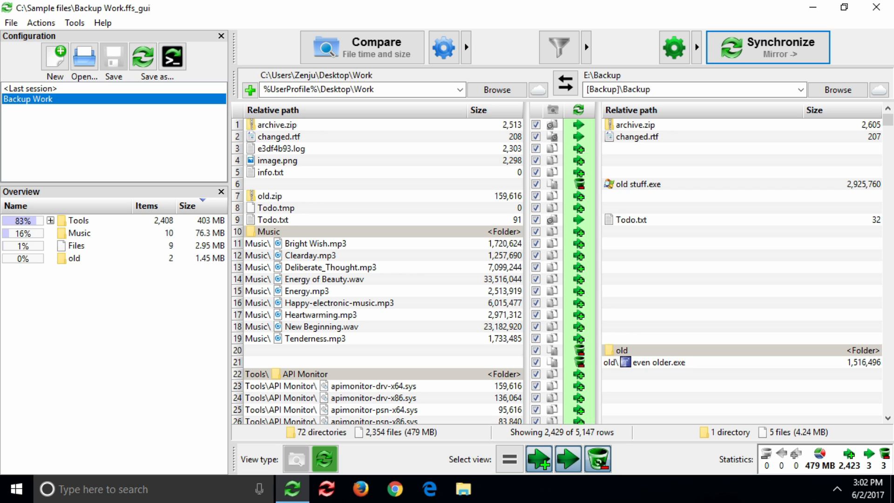
Step: Clear the loaded Backup Work configuration with New
left_click(54, 57)
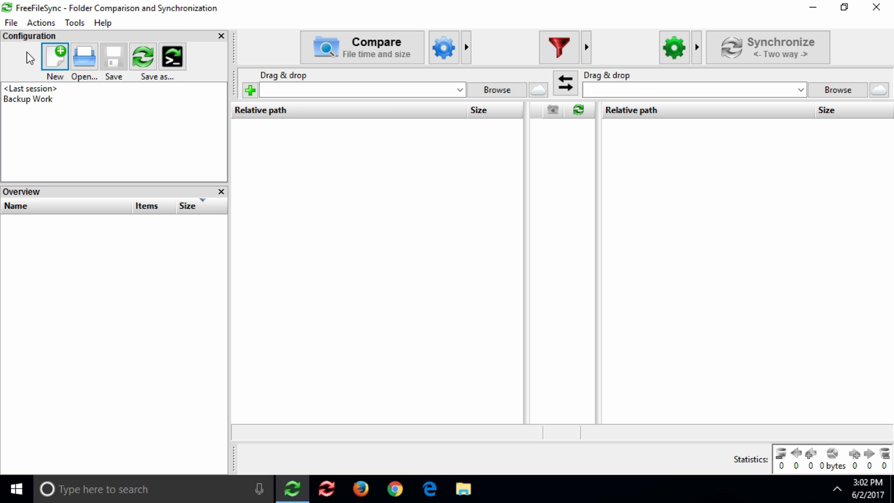
Step: Pair the desktop Work folder with E:\Backup and start the comparison
left_click(843, 7)
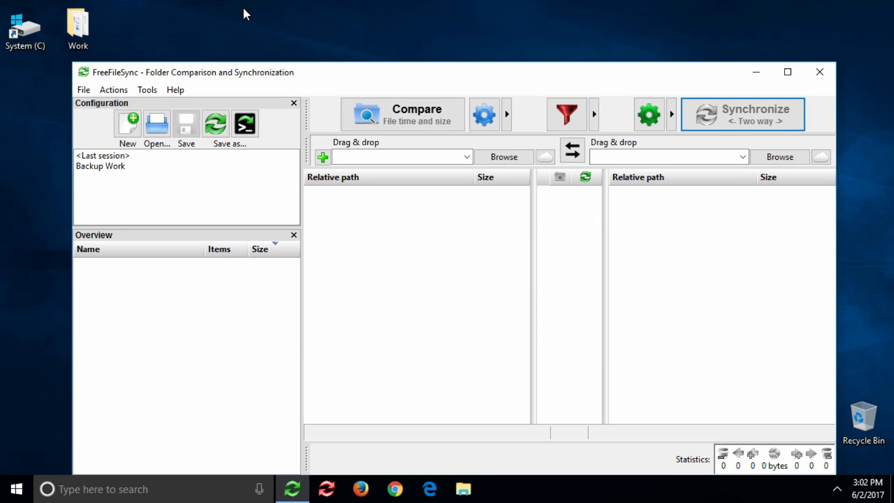
mouse_move(404, 231)
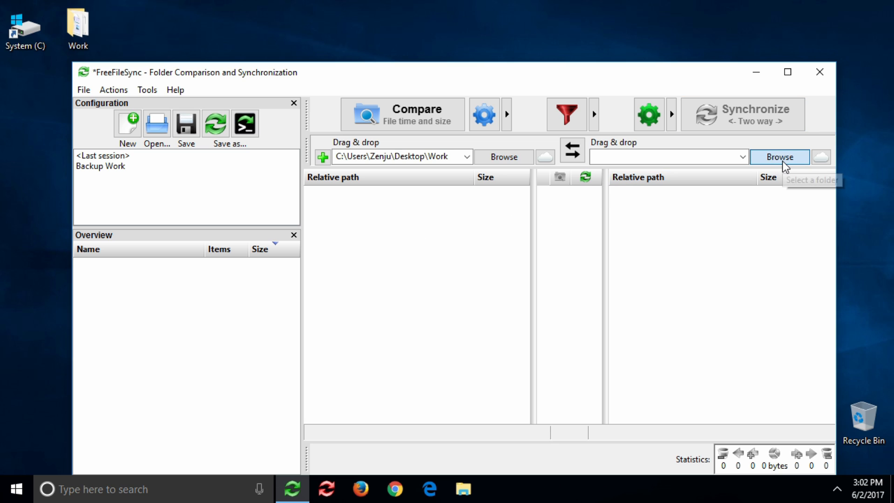
left_click(778, 156)
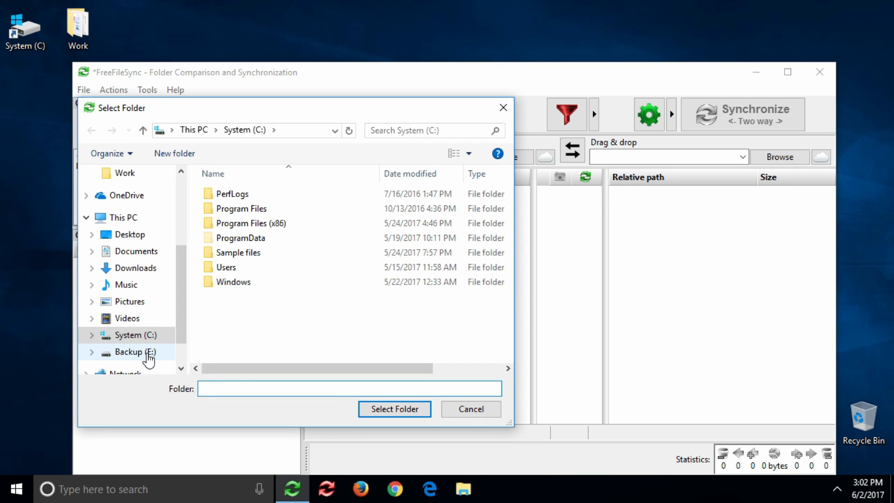
left_click(129, 352)
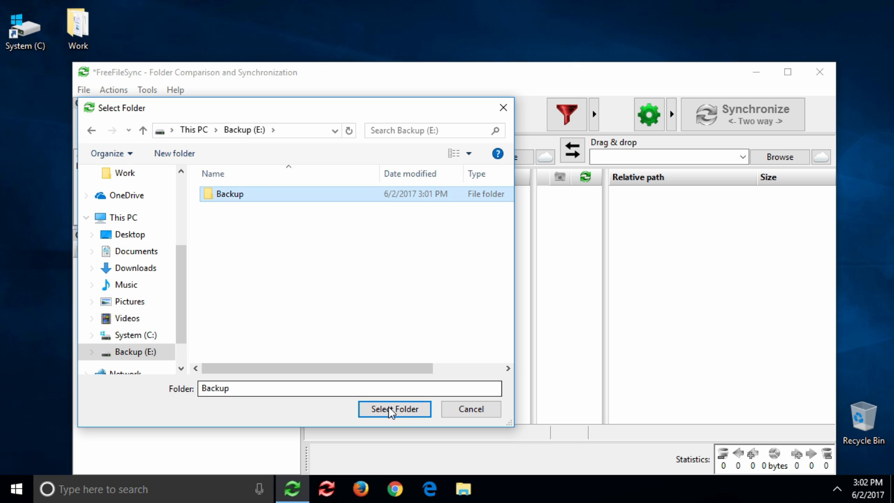
left_click(394, 409)
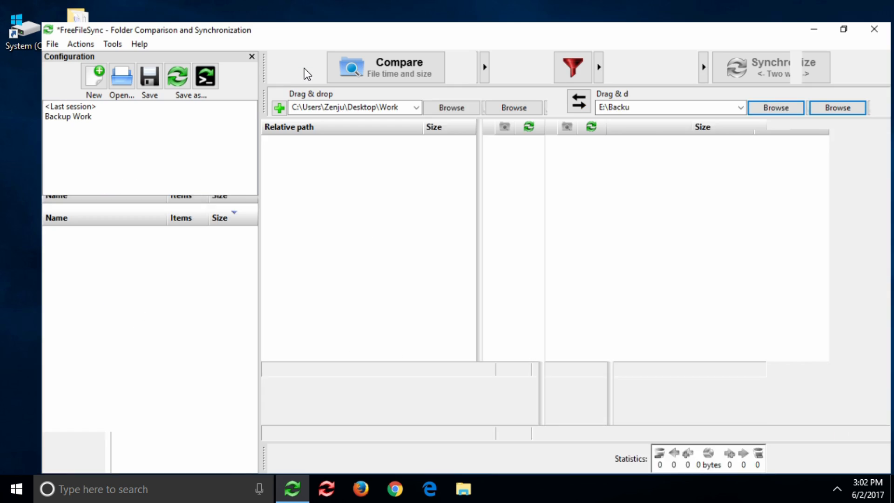
left_click(385, 66)
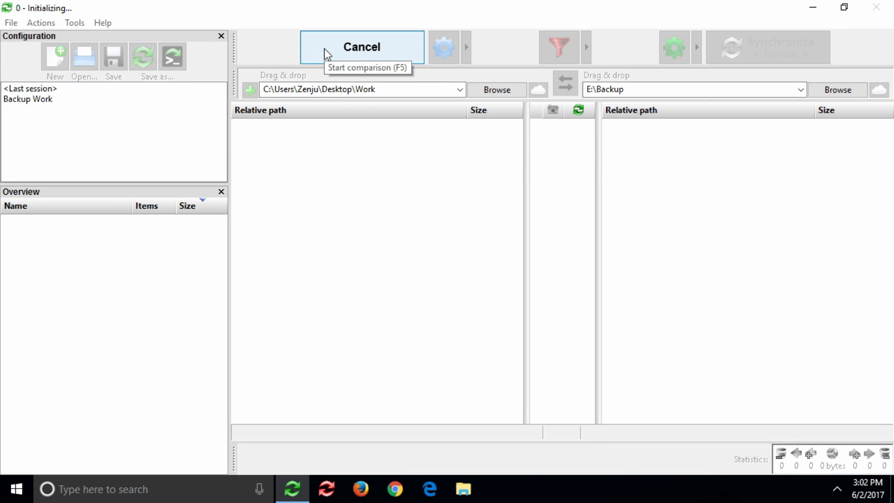
Step: Review the finished comparison's file differences and two-way sync directions
left_click(361, 46)
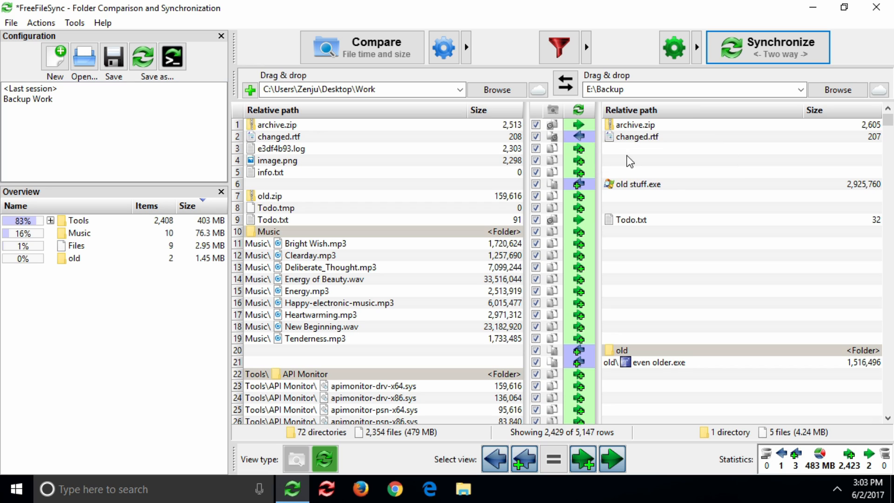
mouse_move(766, 46)
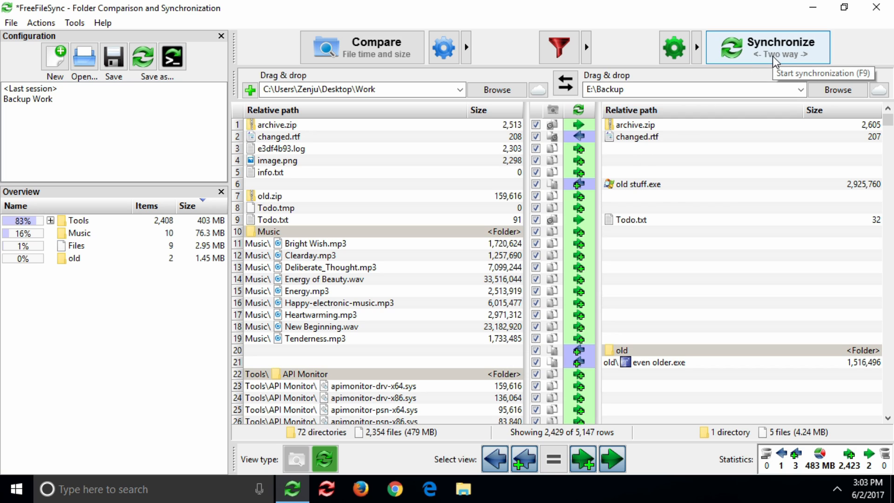
mouse_move(840, 56)
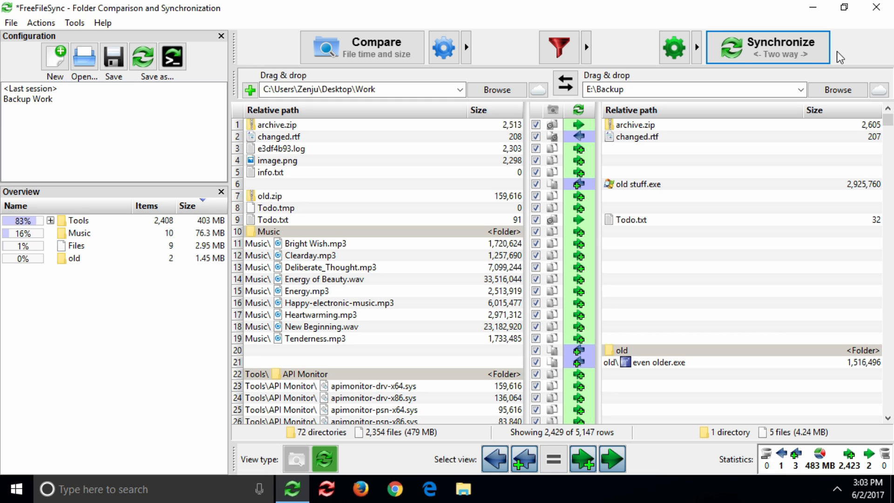
mouse_move(674, 47)
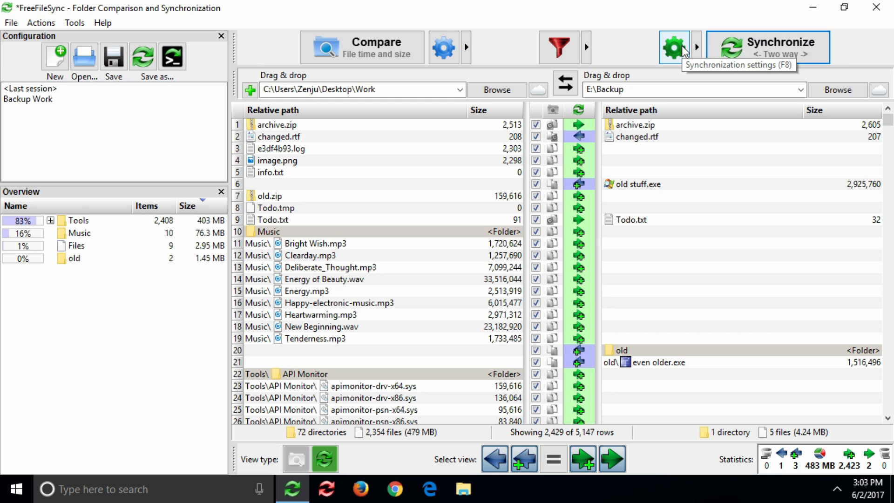
Step: Switch the synchronization variant to Mirror
left_click(695, 47)
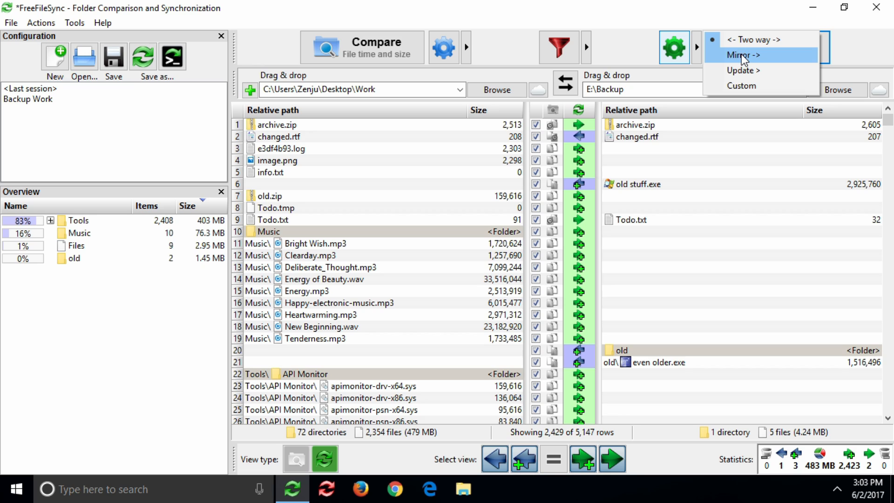
left_click(741, 55)
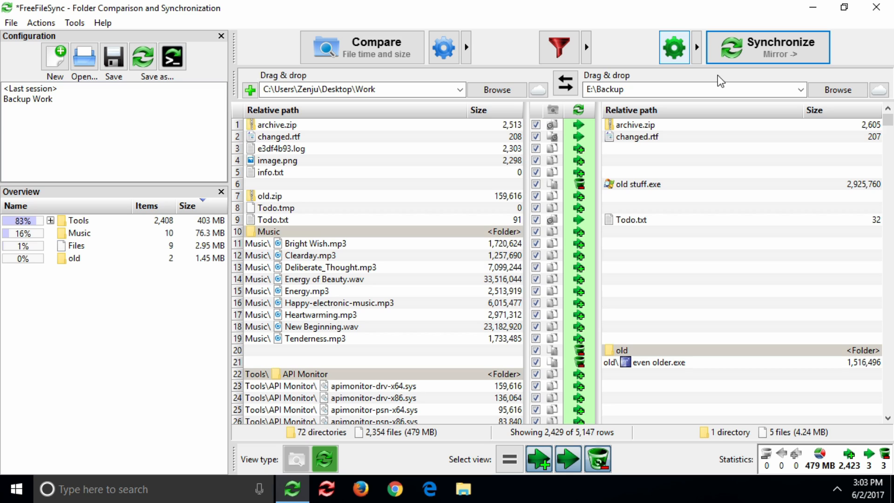
mouse_move(85, 295)
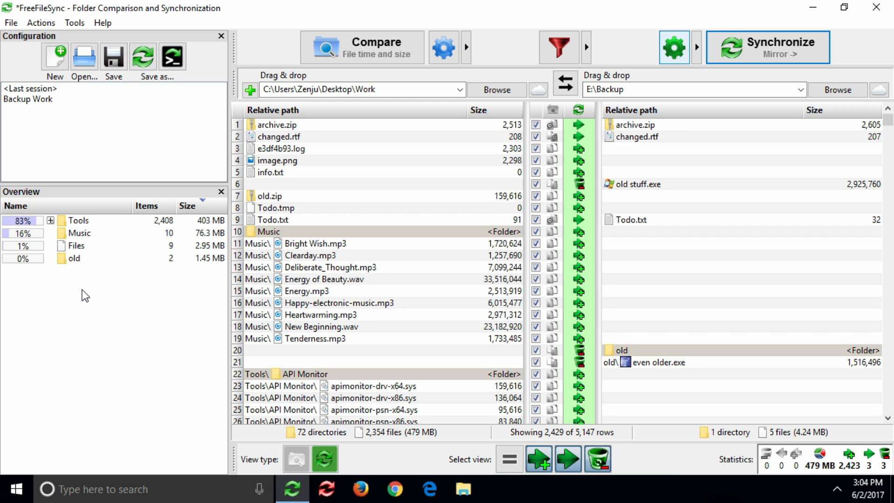
mouse_move(10, 228)
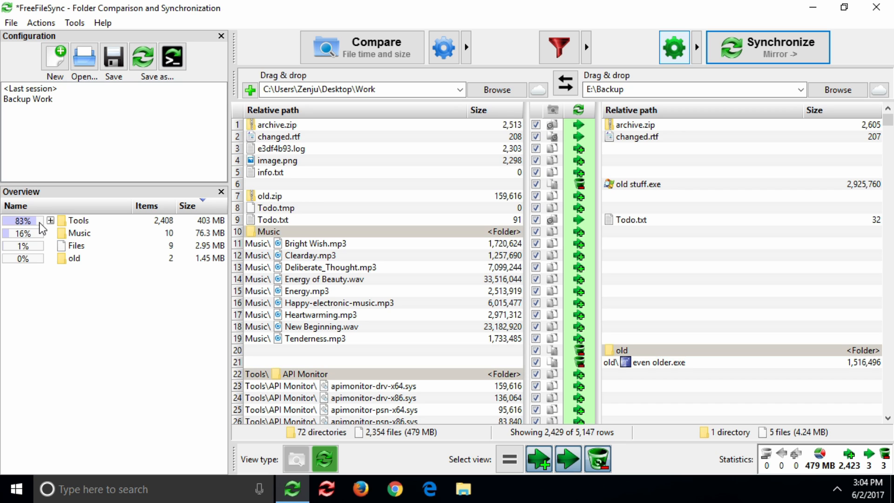
Step: Exclude not-so-interesting.tmp and all *.tmp files via a filter, leaving 159 MB
left_click(50, 220)
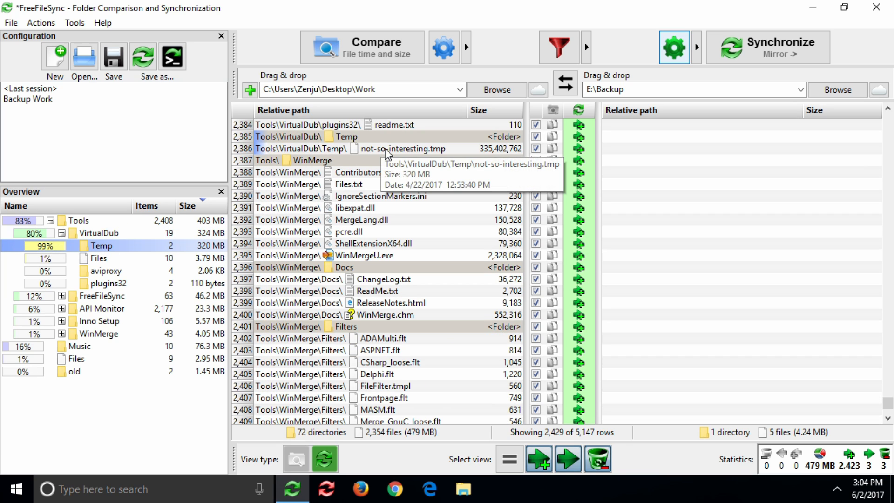
left_click(402, 149)
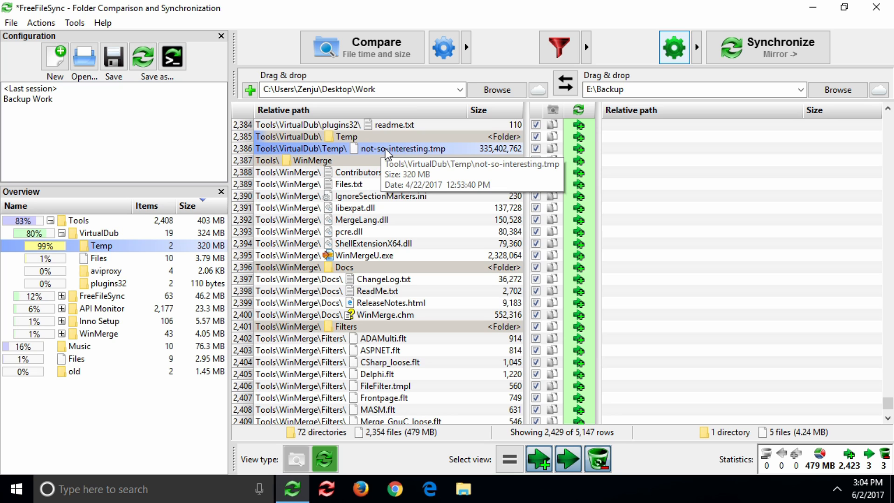
right_click(388, 149)
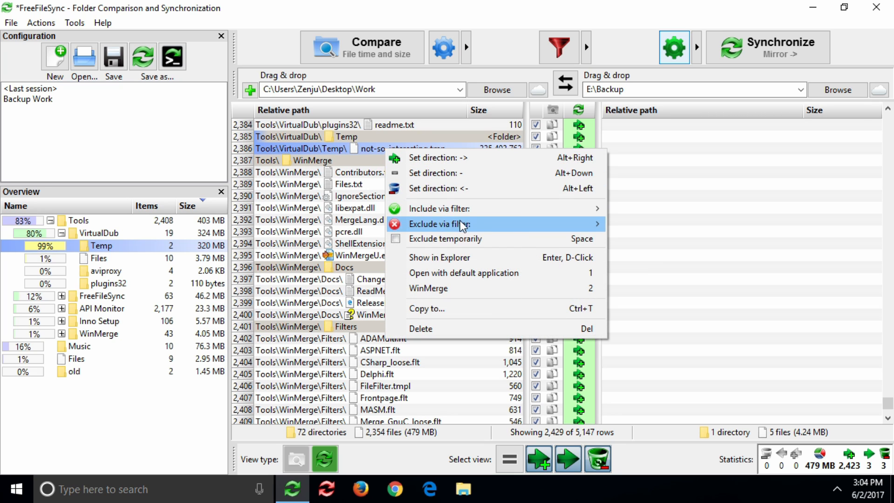
mouse_move(452, 224)
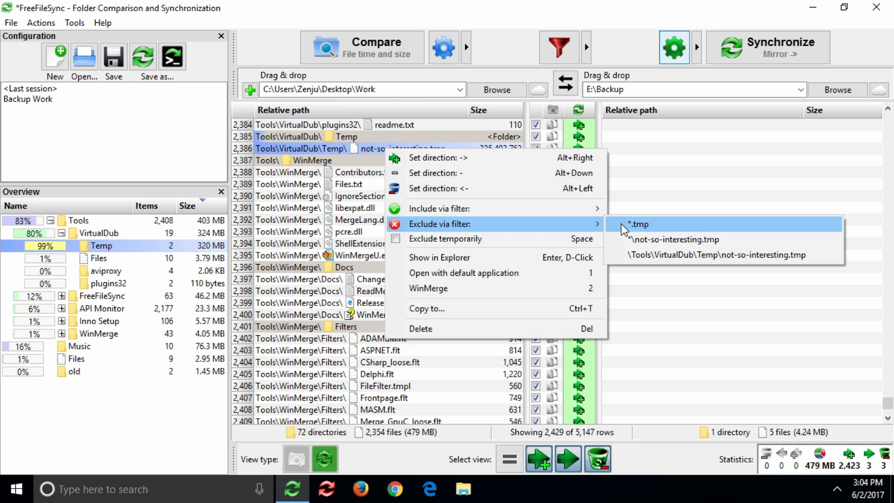
left_click(637, 224)
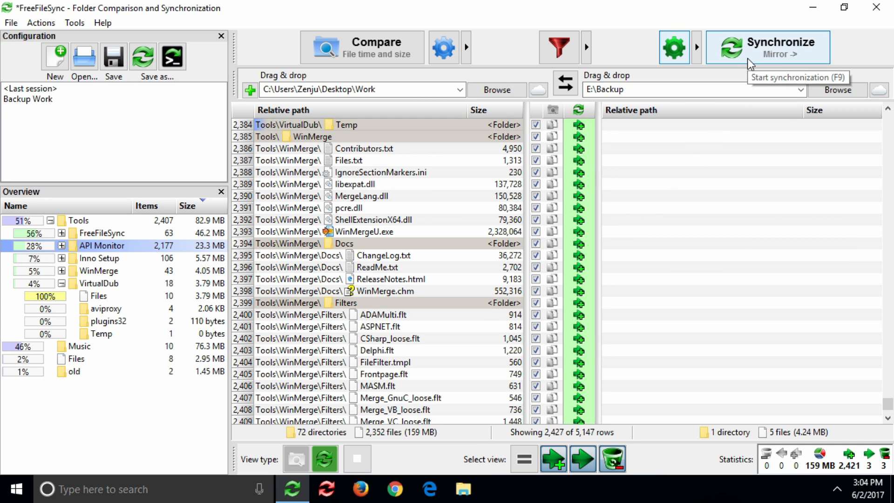
Step: Run the mirror synchronization to E:\Backup and close the completed report
left_click(766, 46)
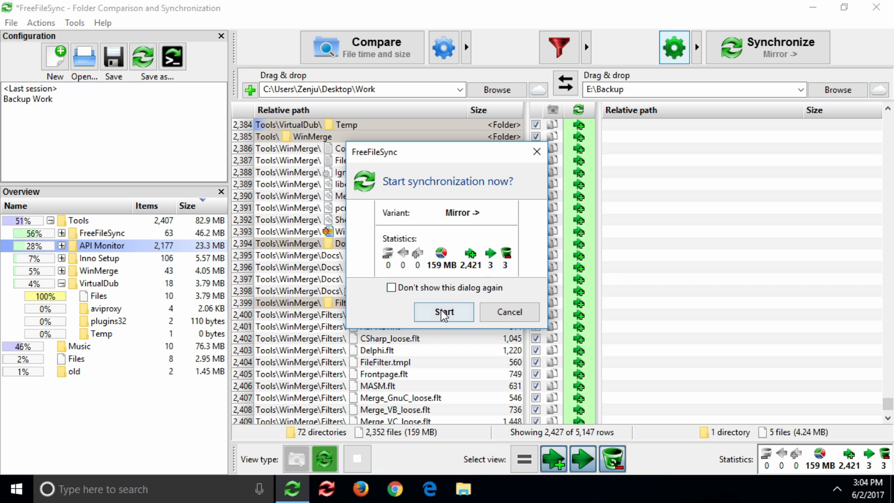
left_click(443, 312)
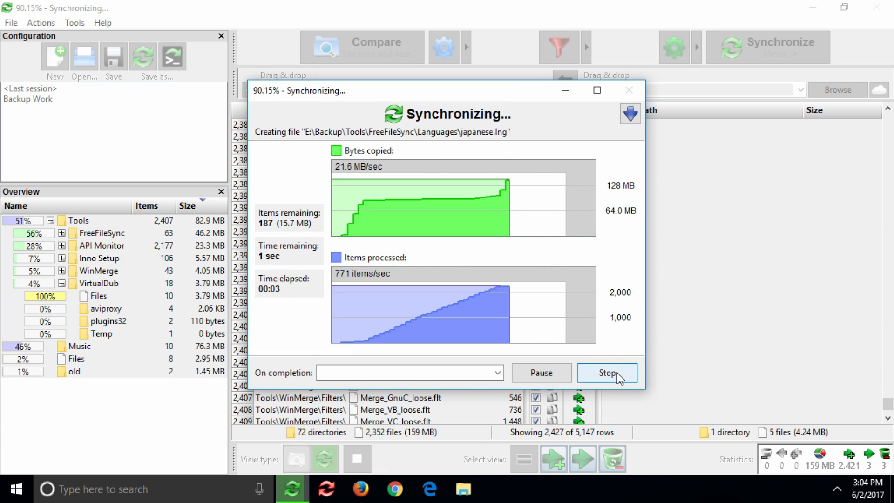
left_click(607, 373)
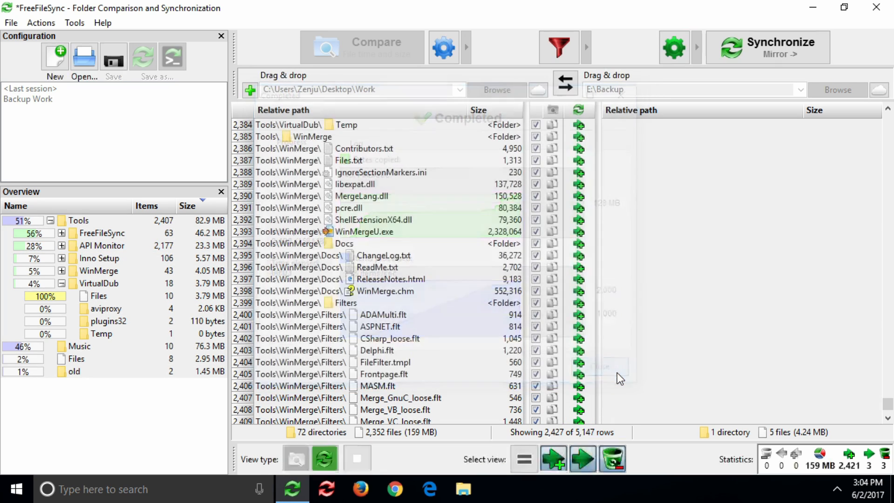